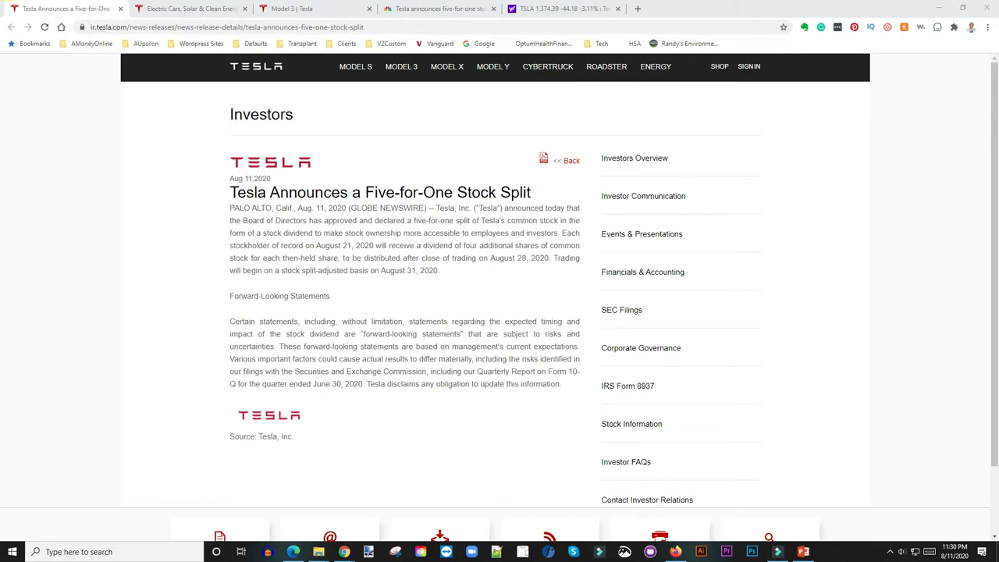
# - Bring up the tesla.com home page and scroll past the solar roof section
pyautogui.doubleClick(344, 245)
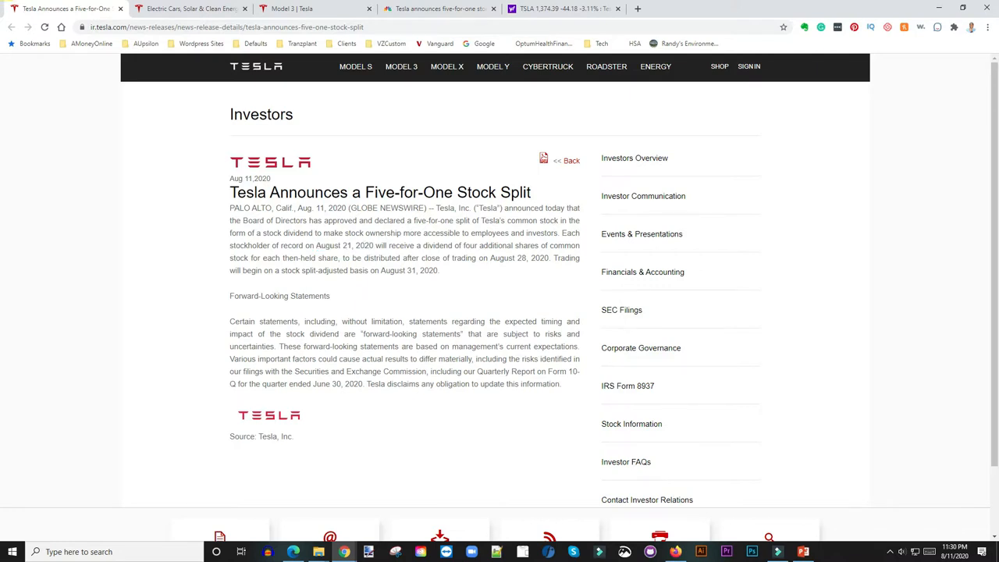
pyautogui.doubleClick(519, 258)
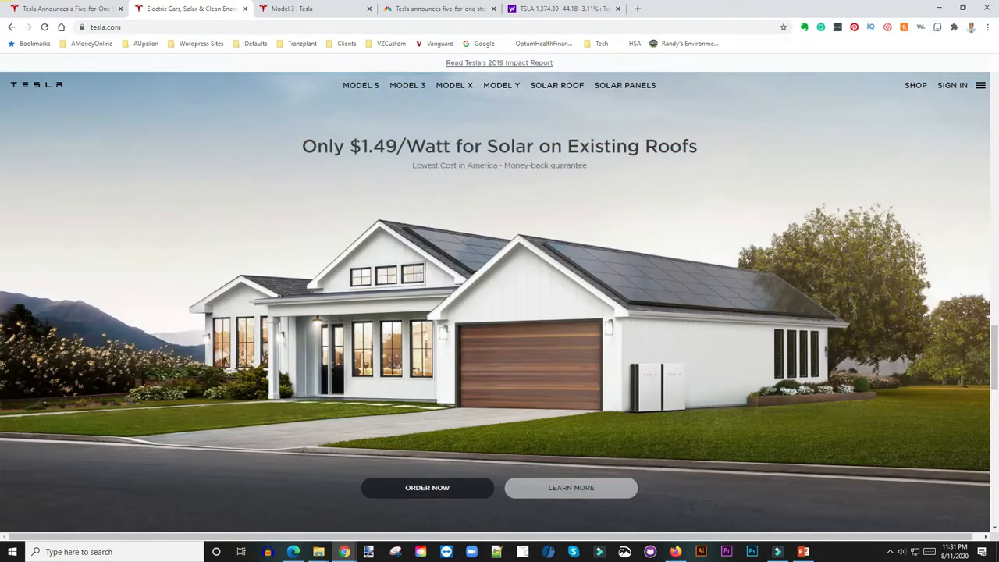
pyautogui.scroll(-3)
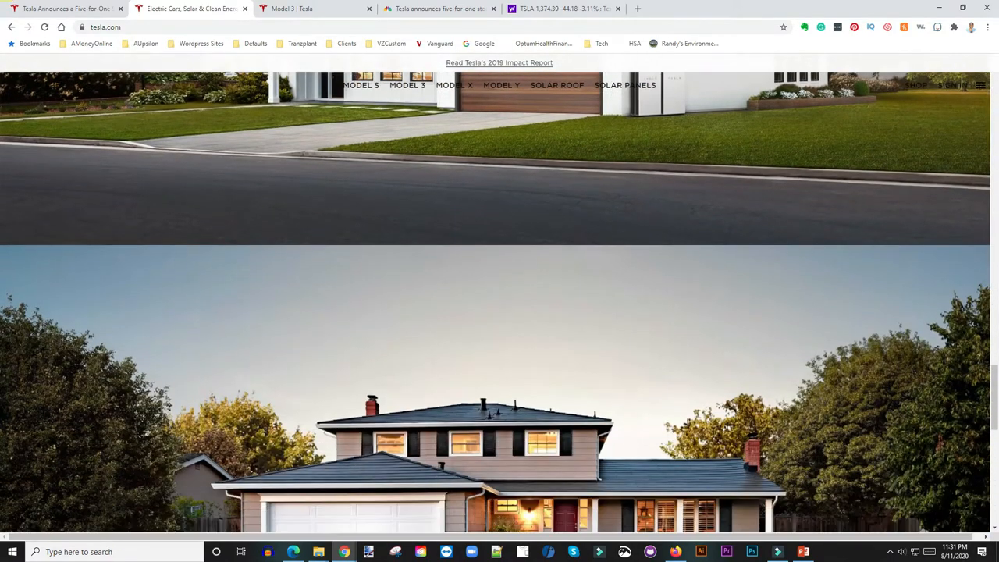
pyautogui.scroll(-3)
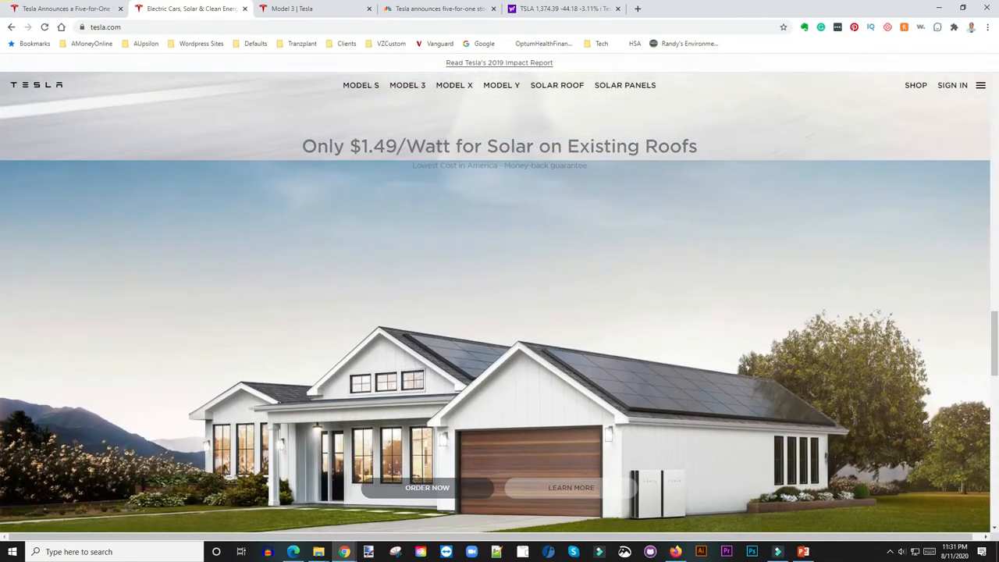
# - Move on to the Model S and Model 3 sections of tesla.com
pyautogui.click(360, 84)
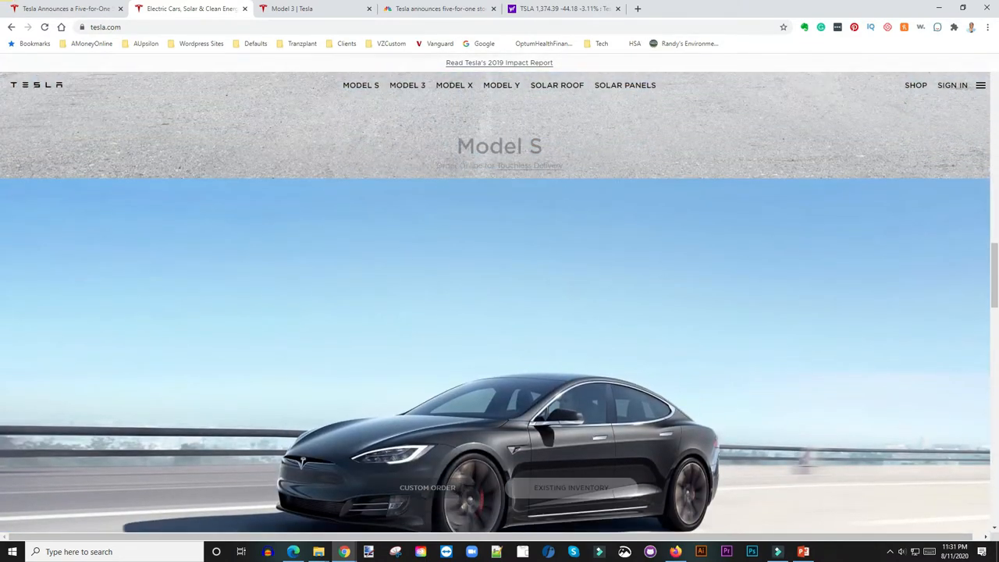
pyautogui.click(406, 84)
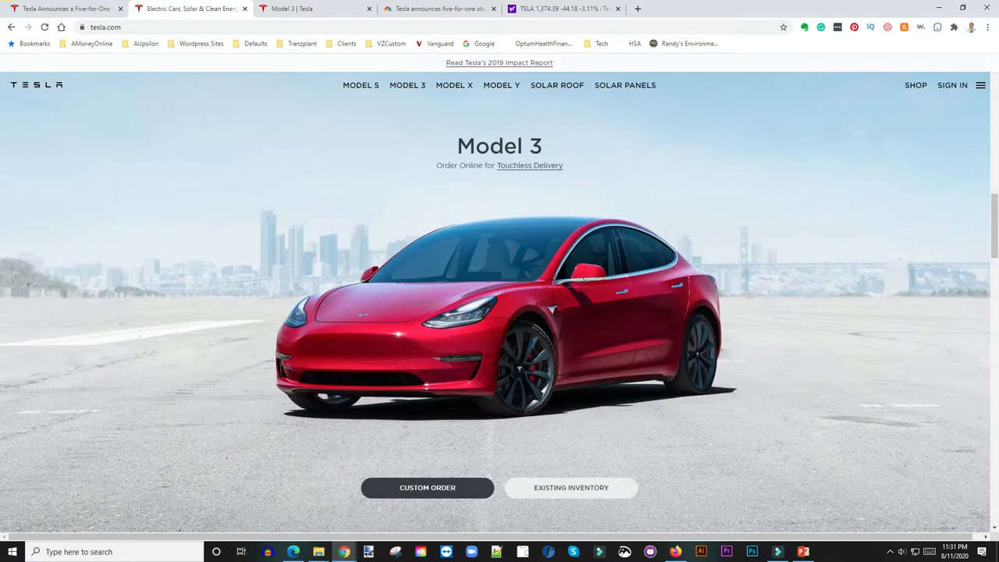
pyautogui.scroll(-3)
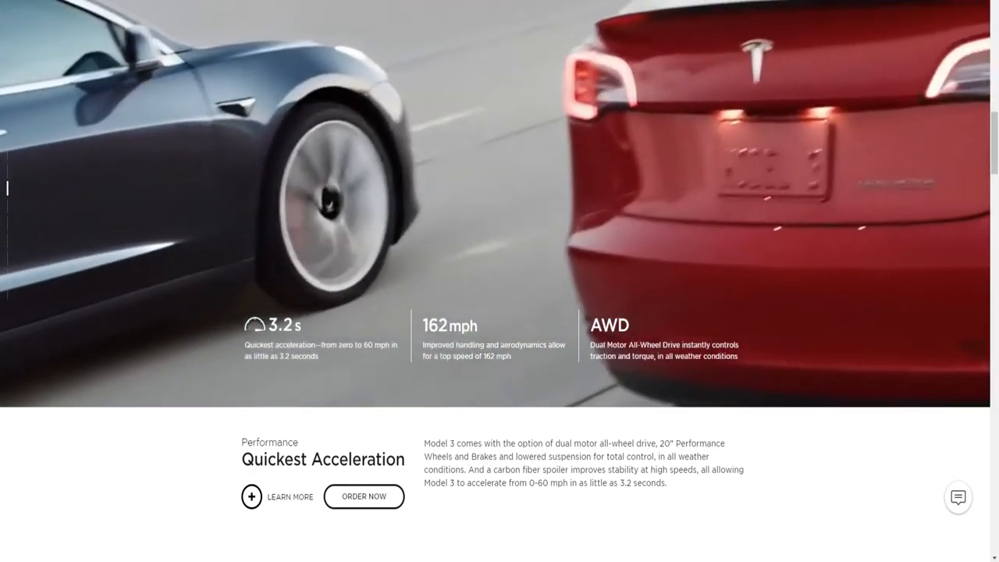
# - Scroll the Model 3 page down to its Performance section showing 3.2 s, 162 mph and AWD
pyautogui.scroll(-3)
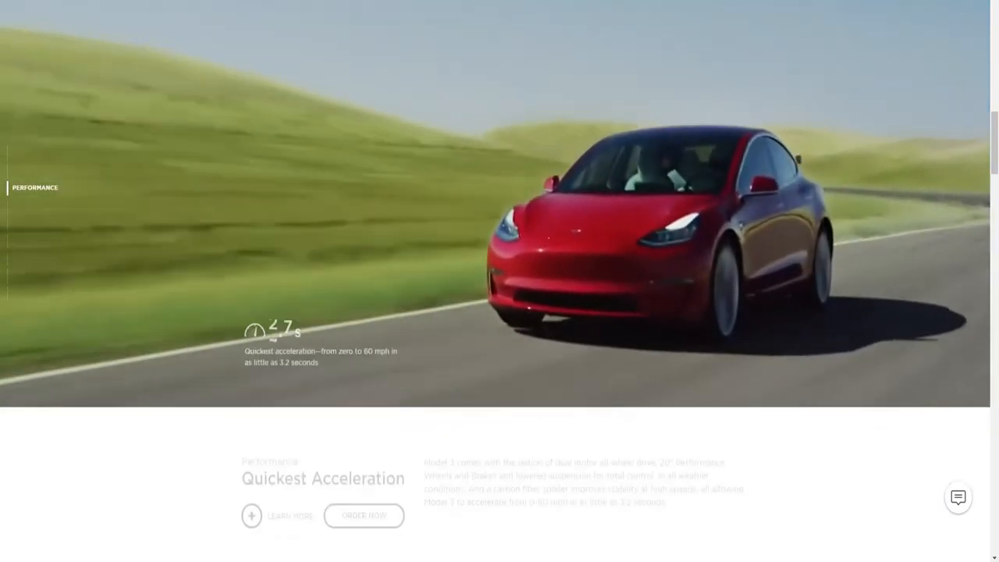
pyautogui.scroll(-3)
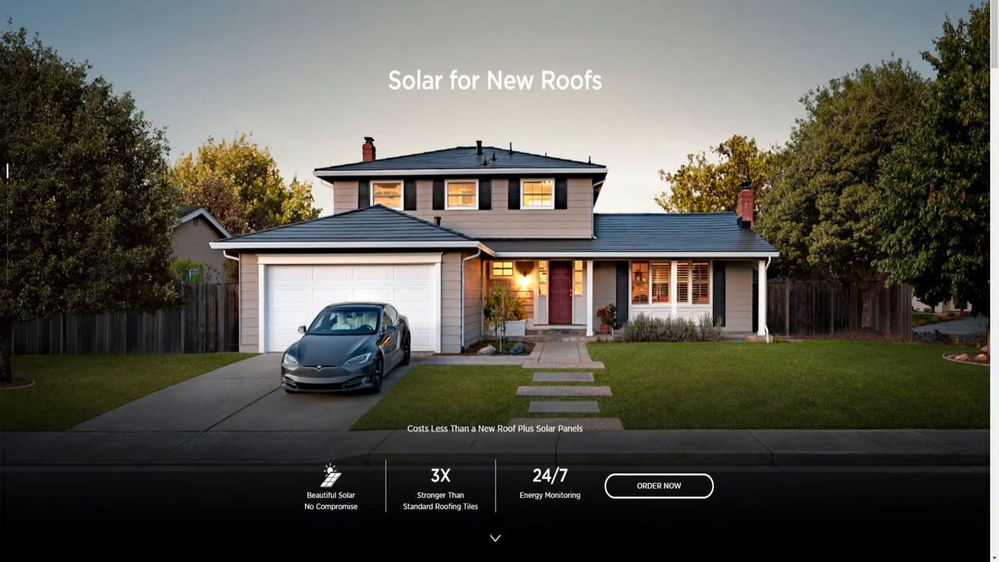
pyautogui.scroll(-3)
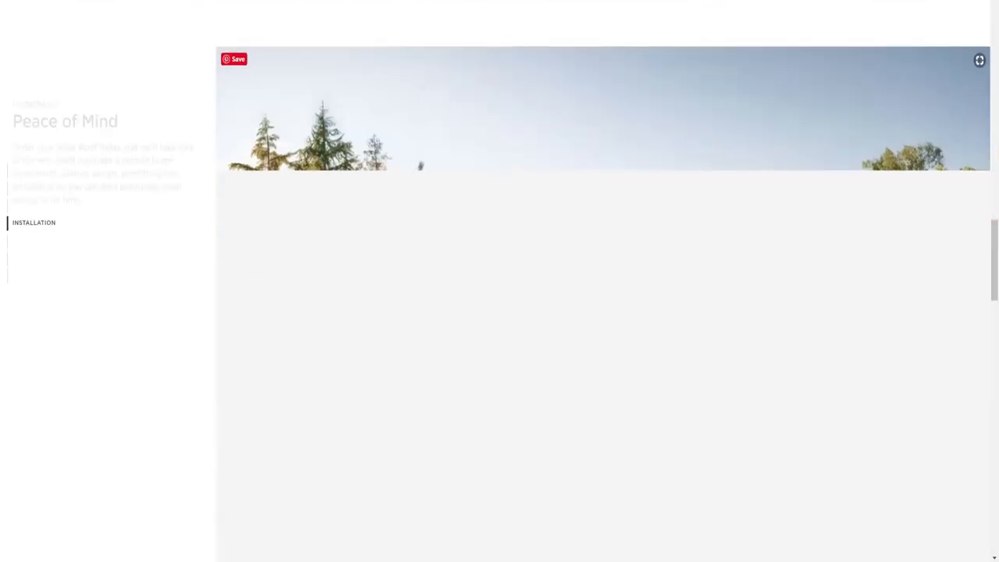
pyautogui.scroll(-3)
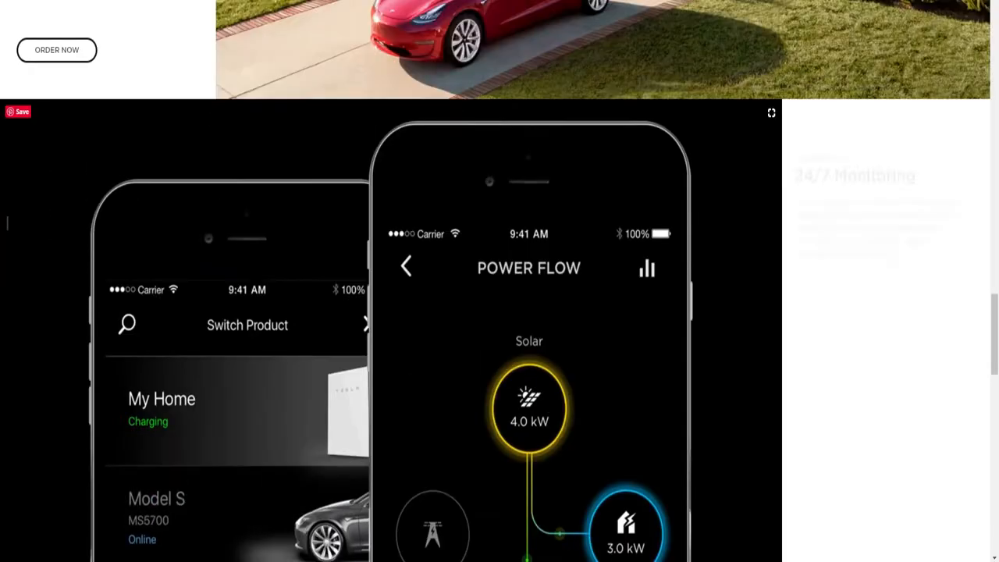
pyautogui.scroll(-3)
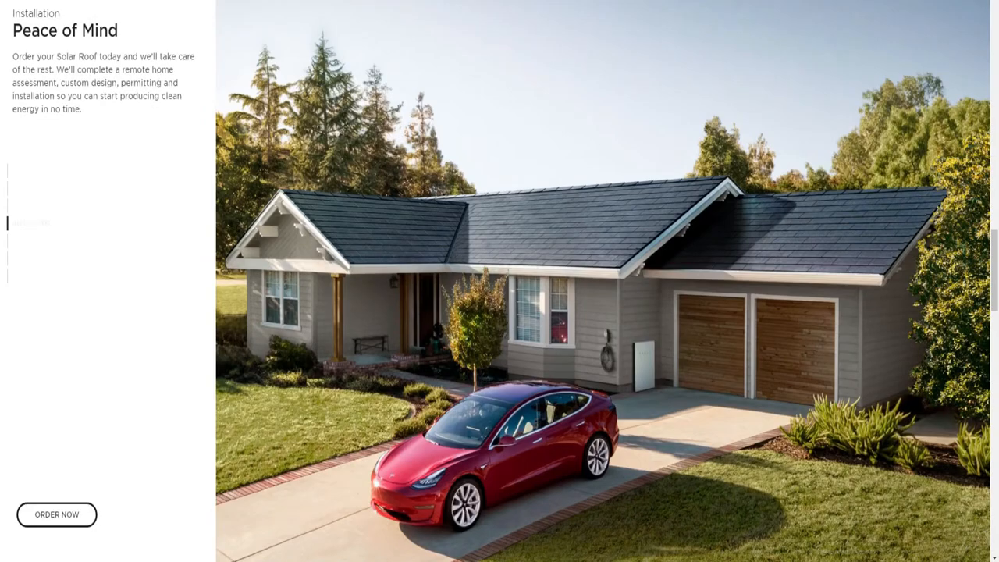
pyautogui.scroll(-3)
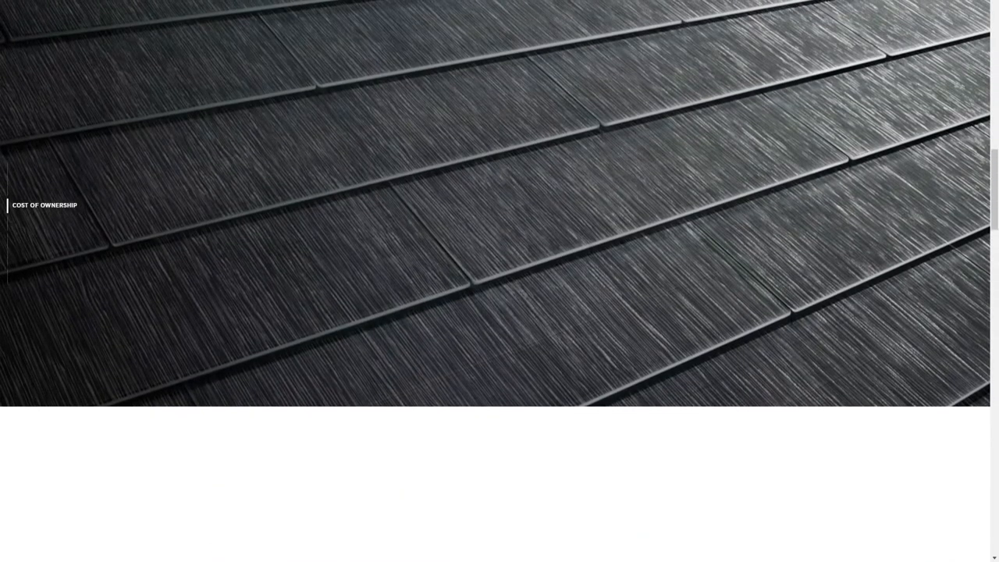
pyautogui.scroll(-3)
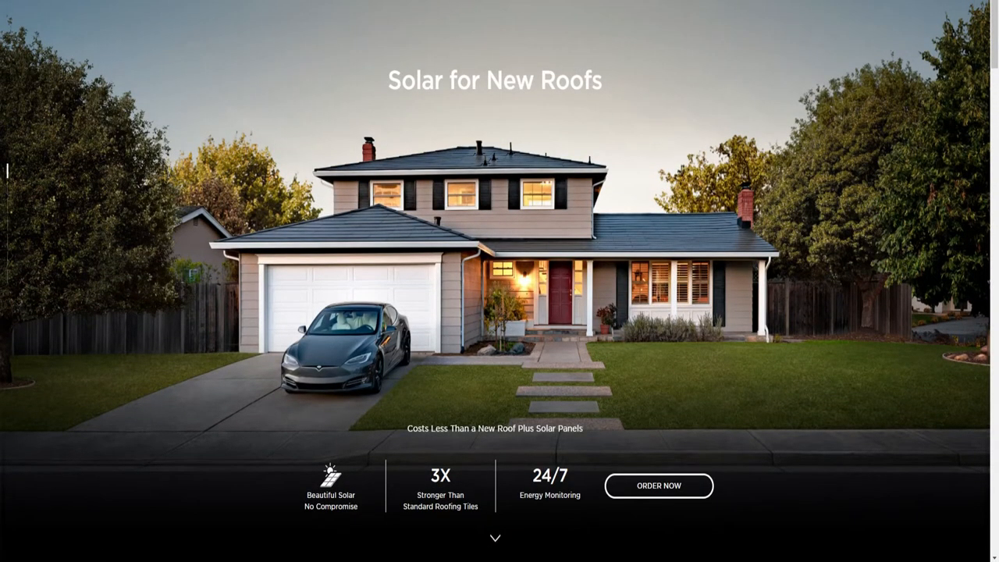
pyautogui.scroll(-3)
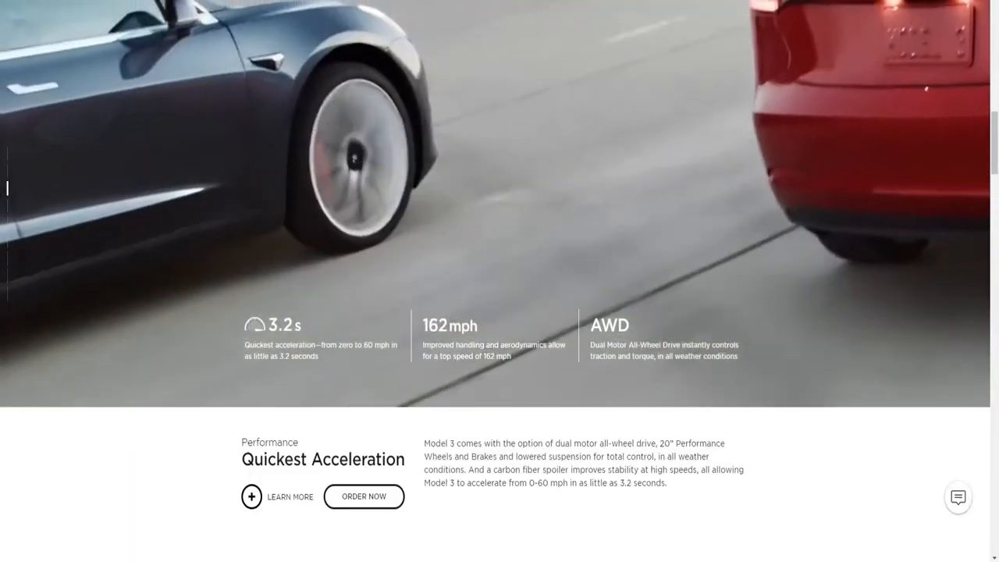
pyautogui.scroll(-3)
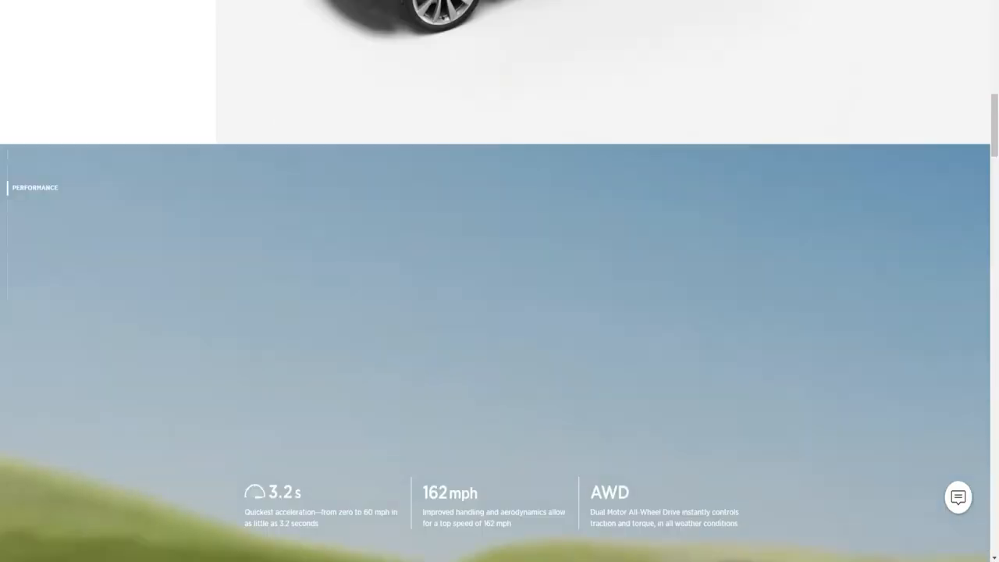
pyautogui.scroll(-3)
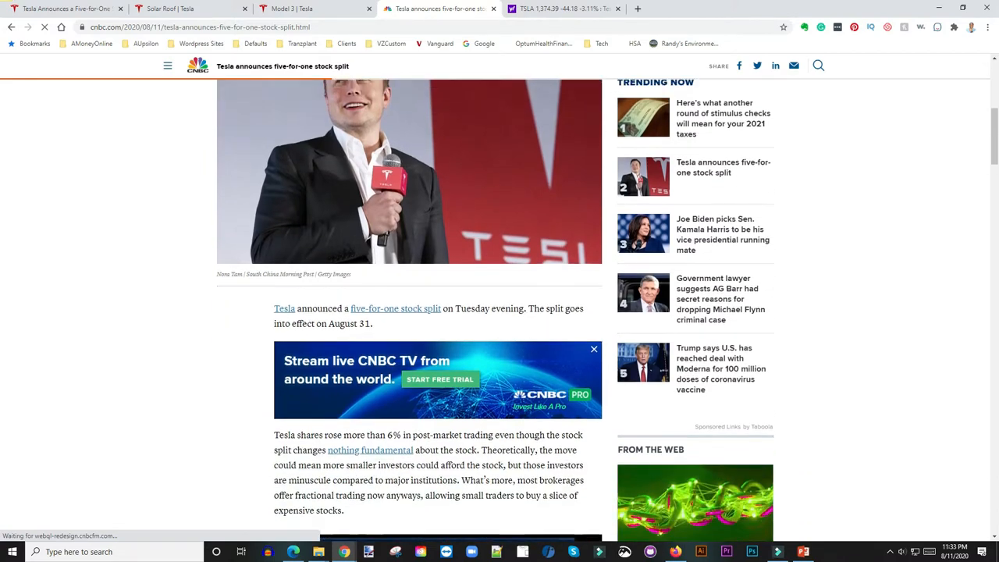
# - Scroll the CNBC stock-split article down to the TSLA 1,374.39 price graphic
pyautogui.scroll(-3)
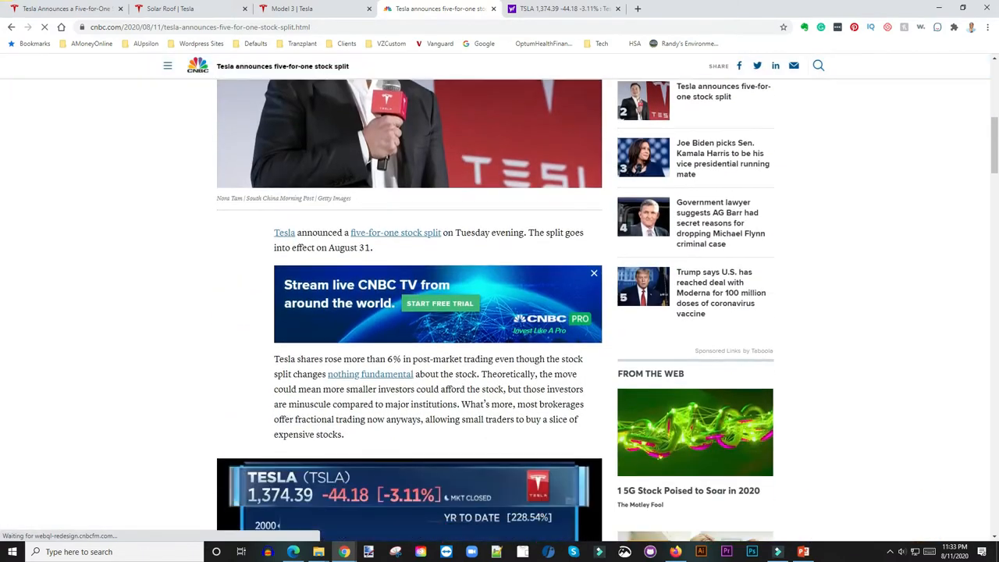
pyautogui.scroll(-3)
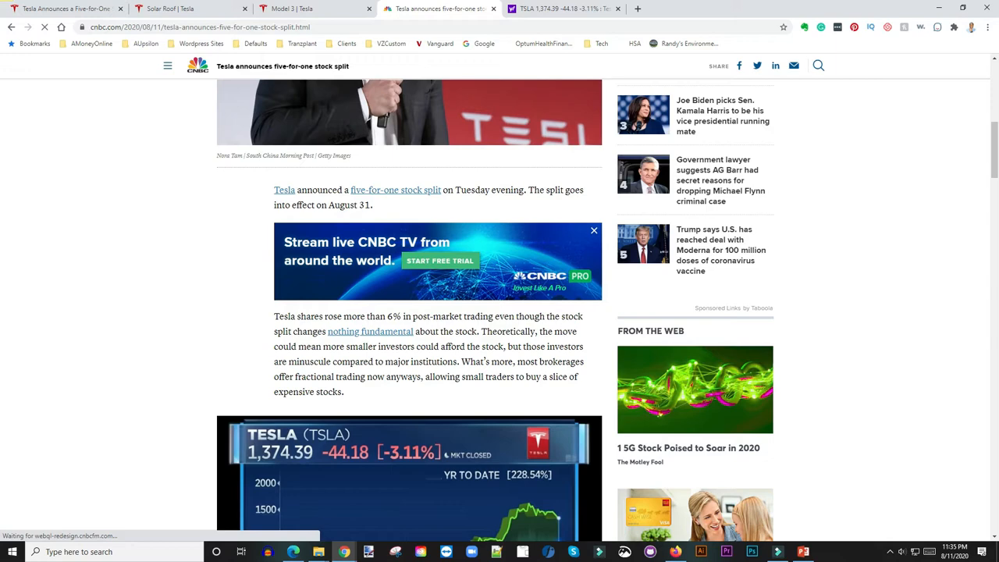
pyautogui.scroll(-3)
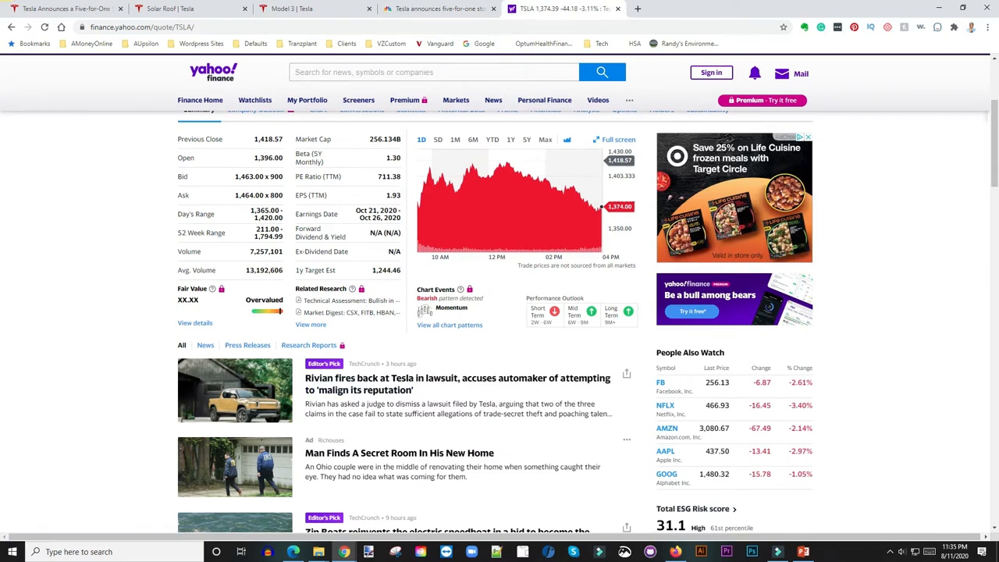
# - Select the TSLA 1,374.39 price on Yahoo Finance, then return to the Model 3 tab
pyautogui.scroll(3)
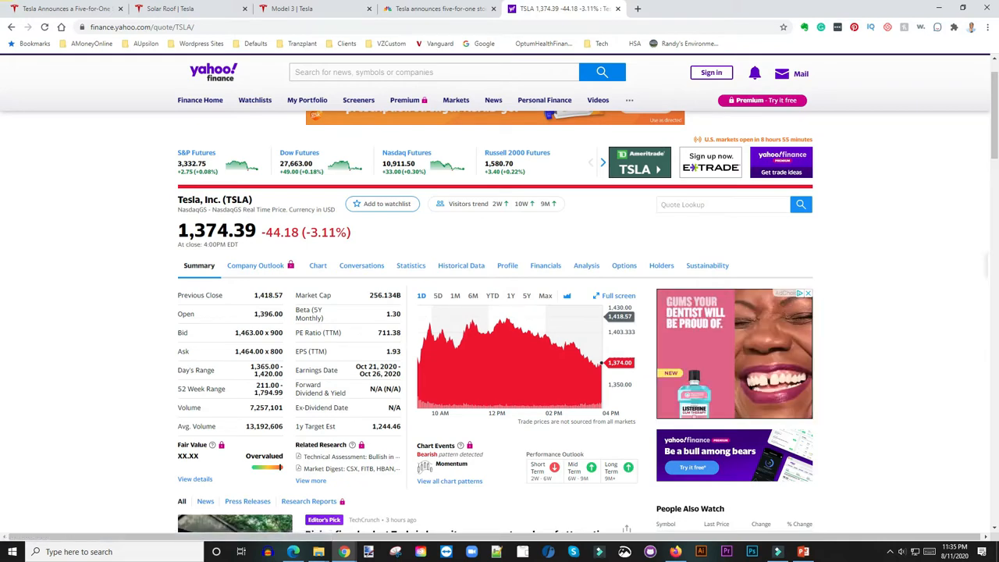
pyautogui.scroll(-3)
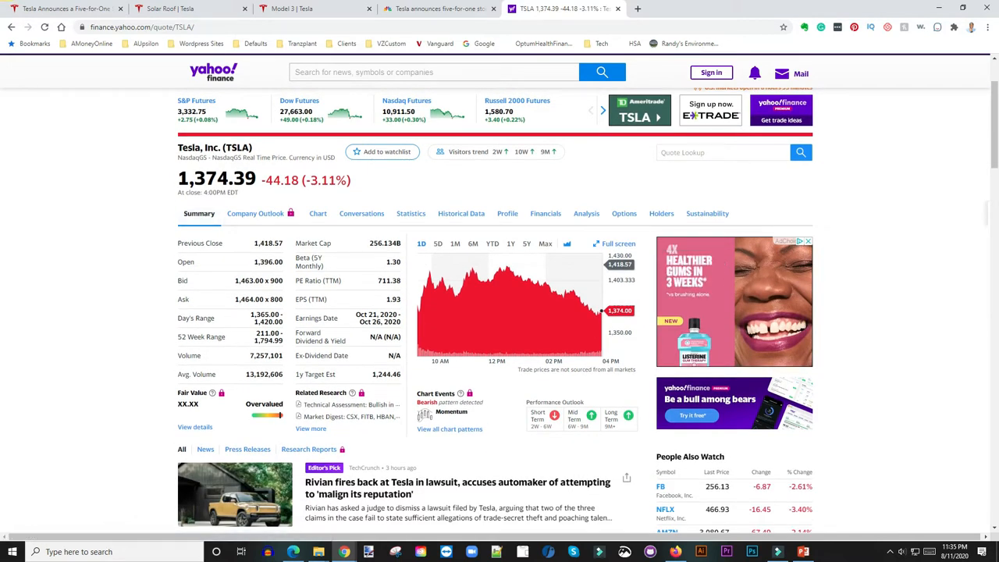
pyautogui.doubleClick(211, 179)
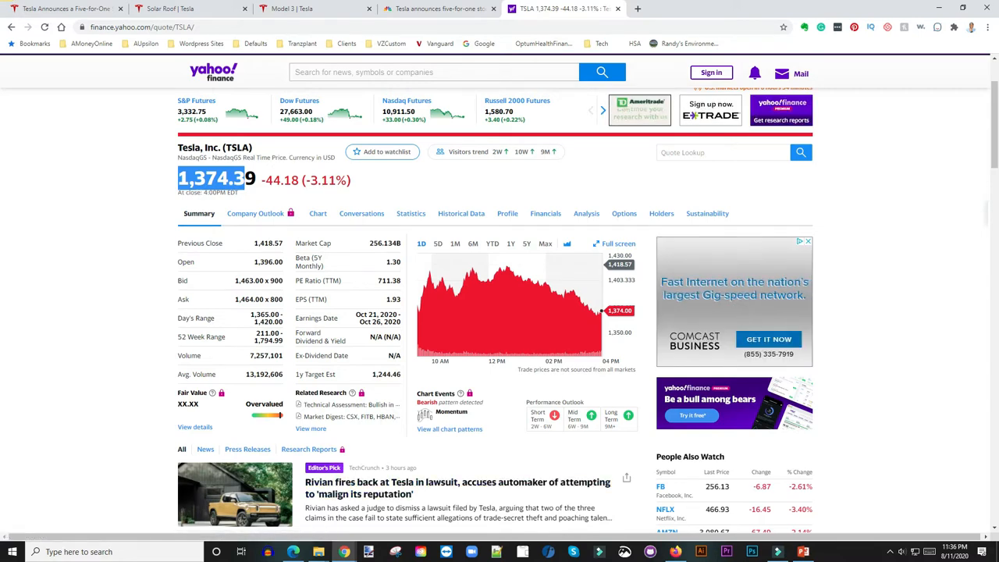
pyautogui.scroll(-3)
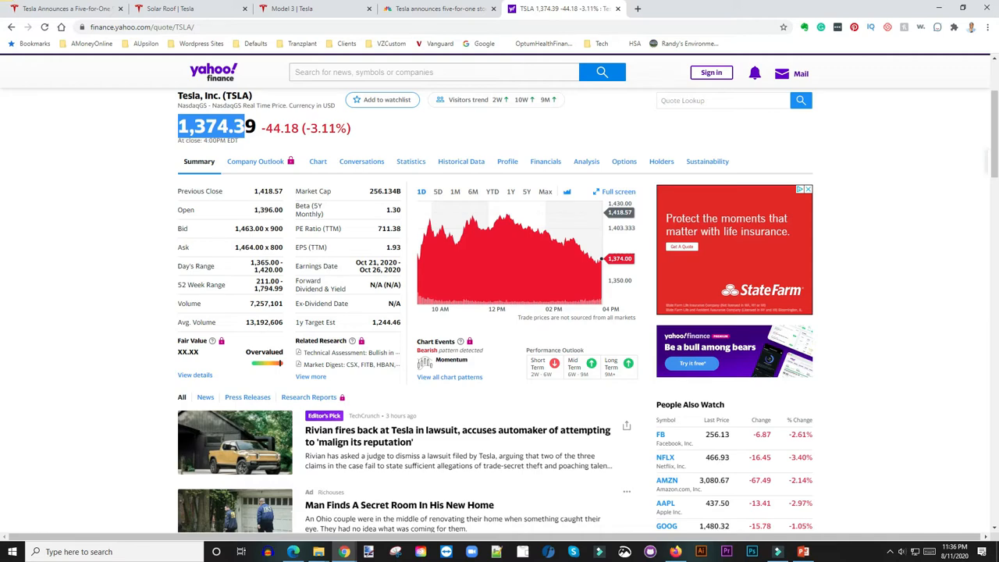
pyautogui.click(313, 10)
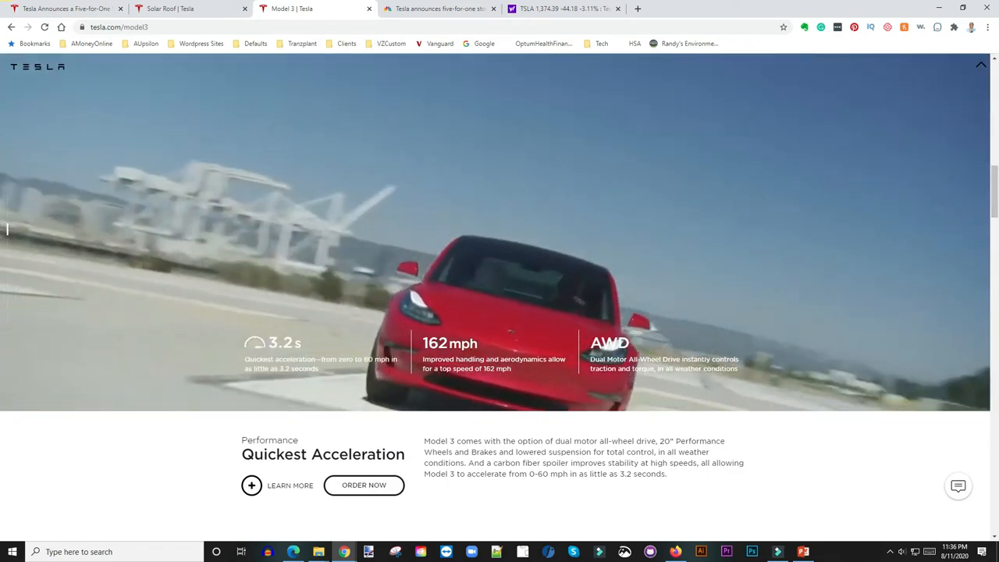
# - Reopen Tesla's five-for-one stock split investor press release tab
pyautogui.click(63, 10)
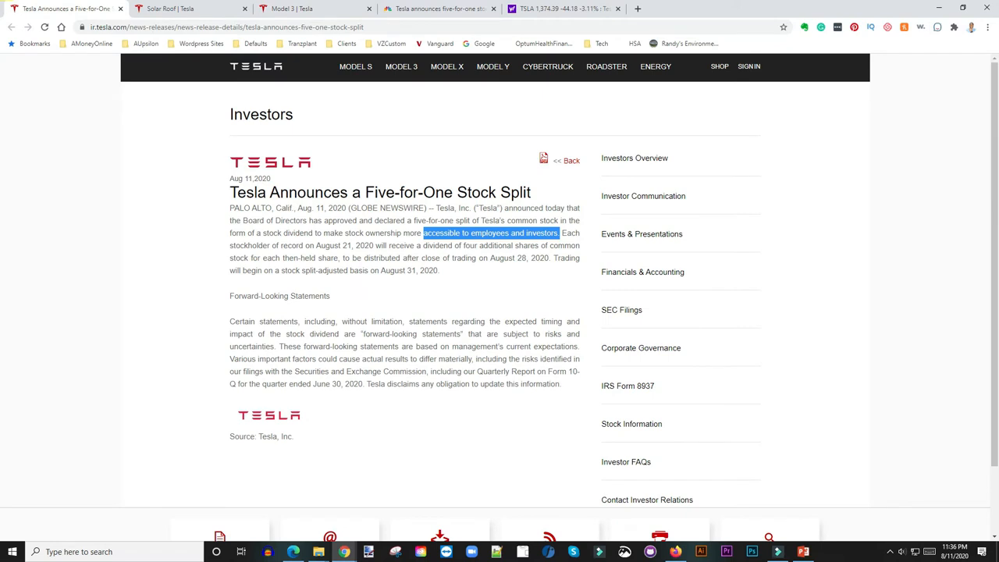